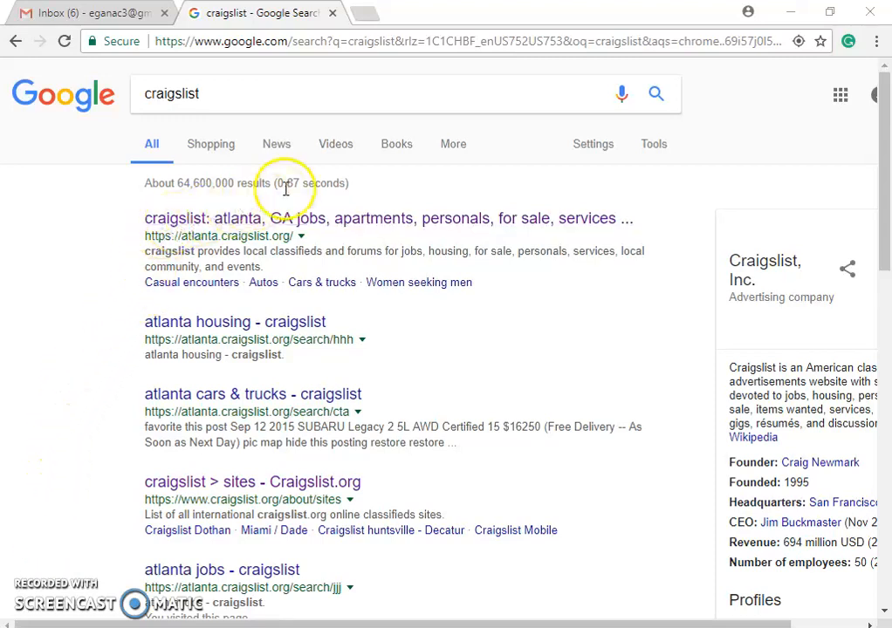
mouse_move(349, 219)
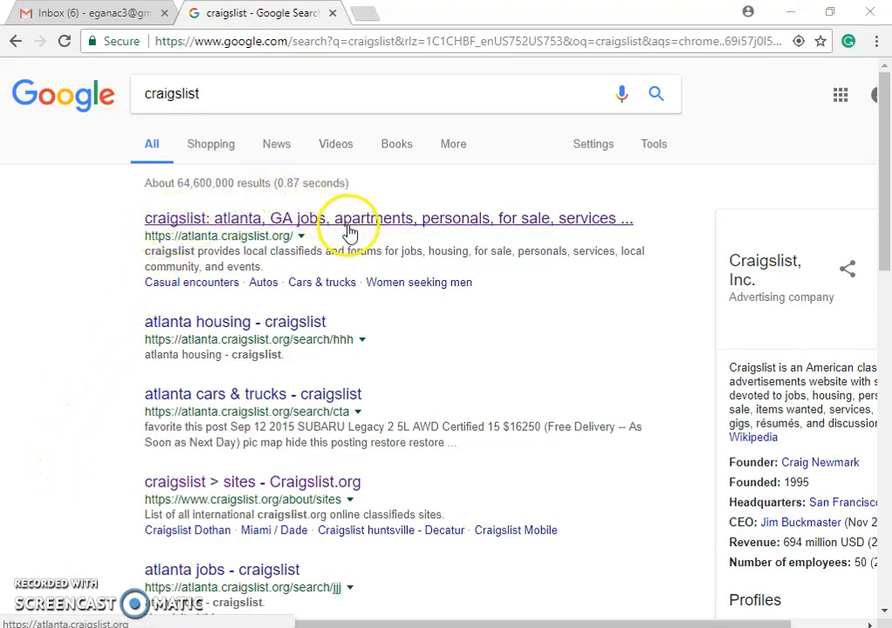
mouse_move(361, 228)
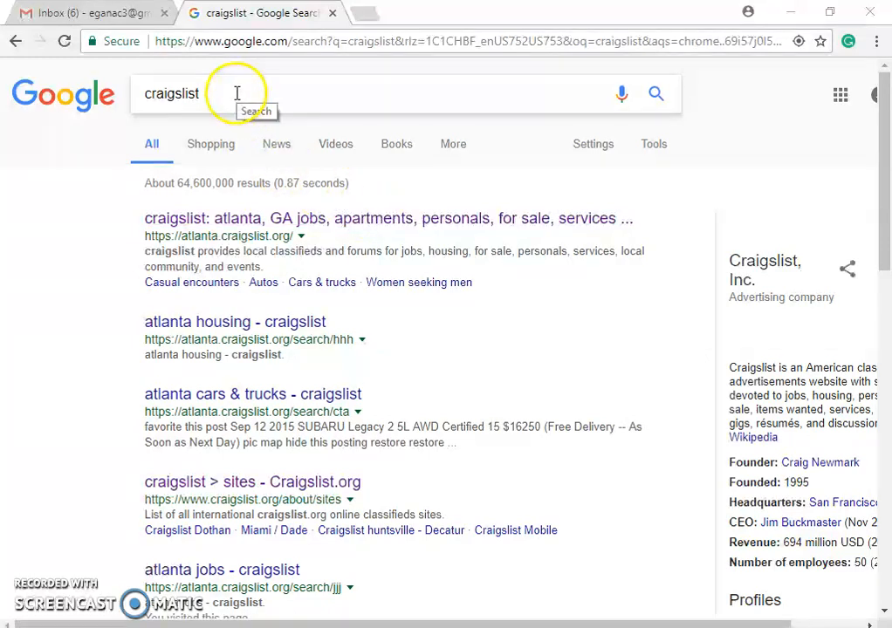
mouse_move(356, 202)
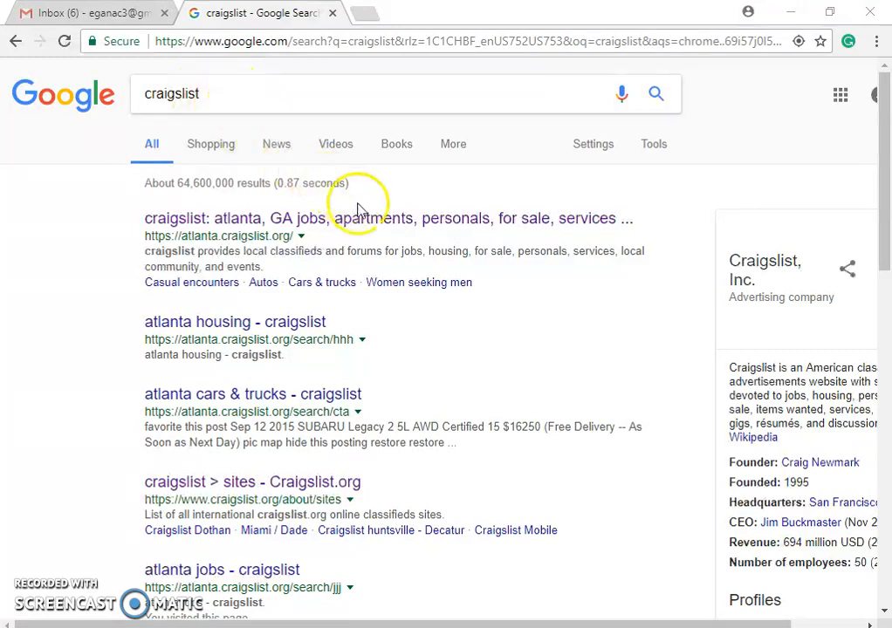
- Open the 'craigslist: atlanta, GA' search result to load the Atlanta home page
click(388, 219)
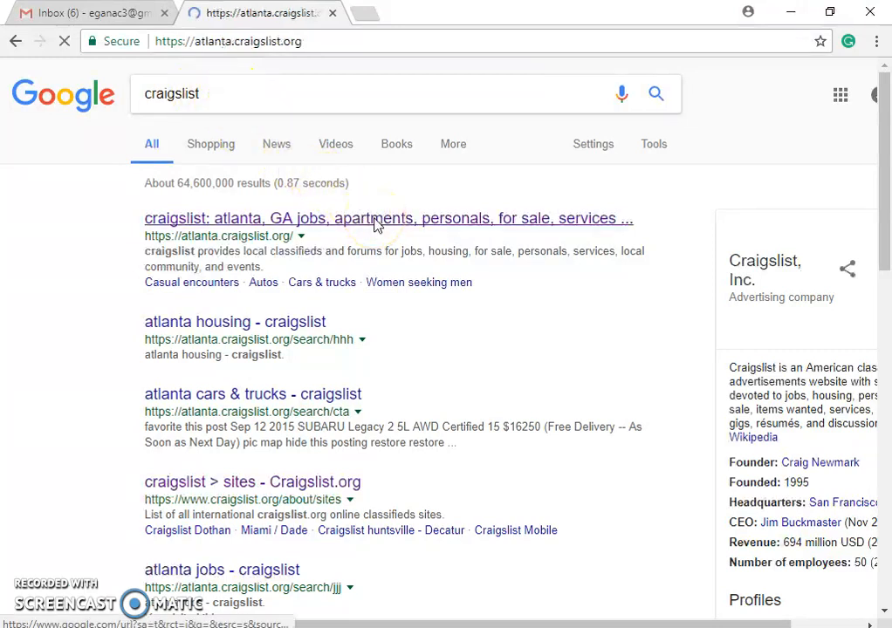
click(388, 218)
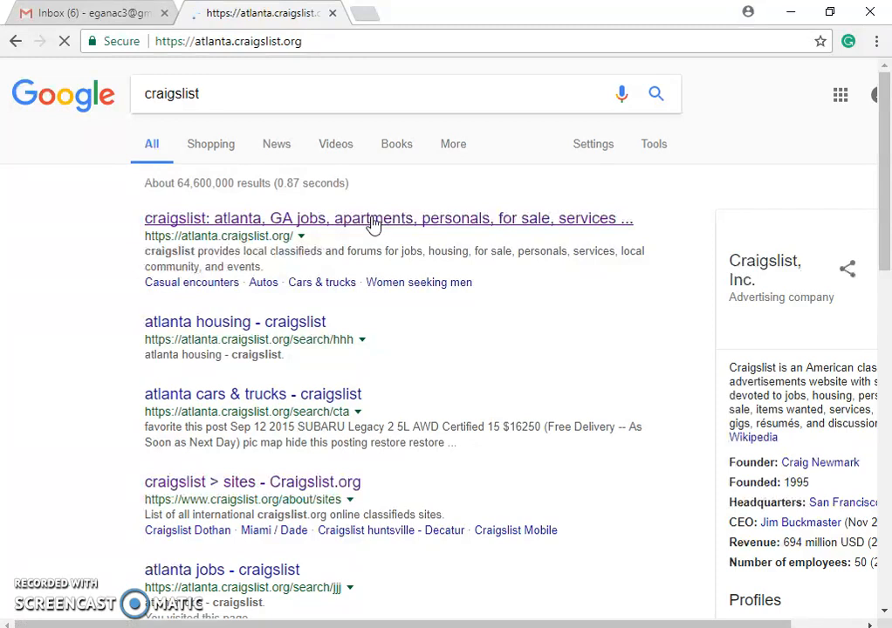
click(387, 219)
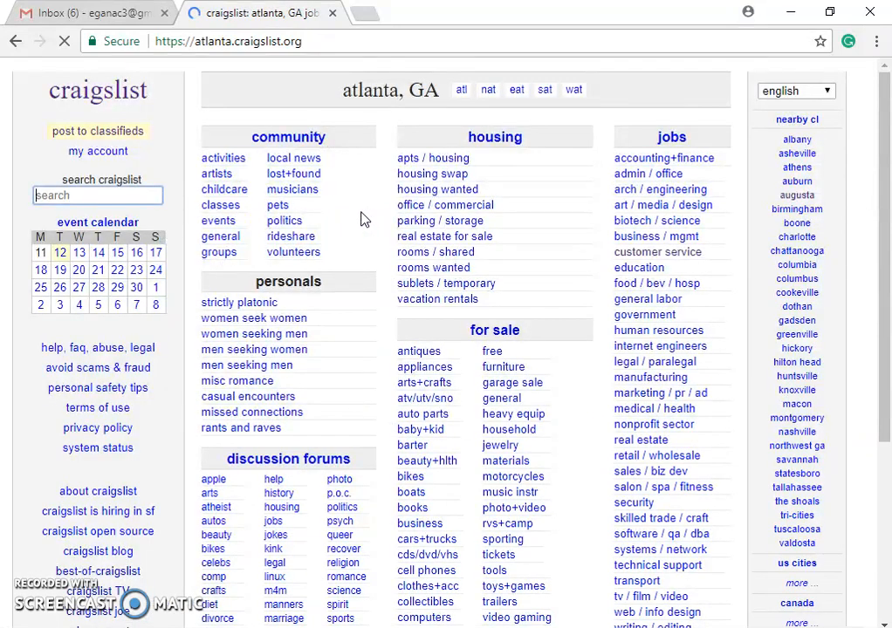
click(97, 151)
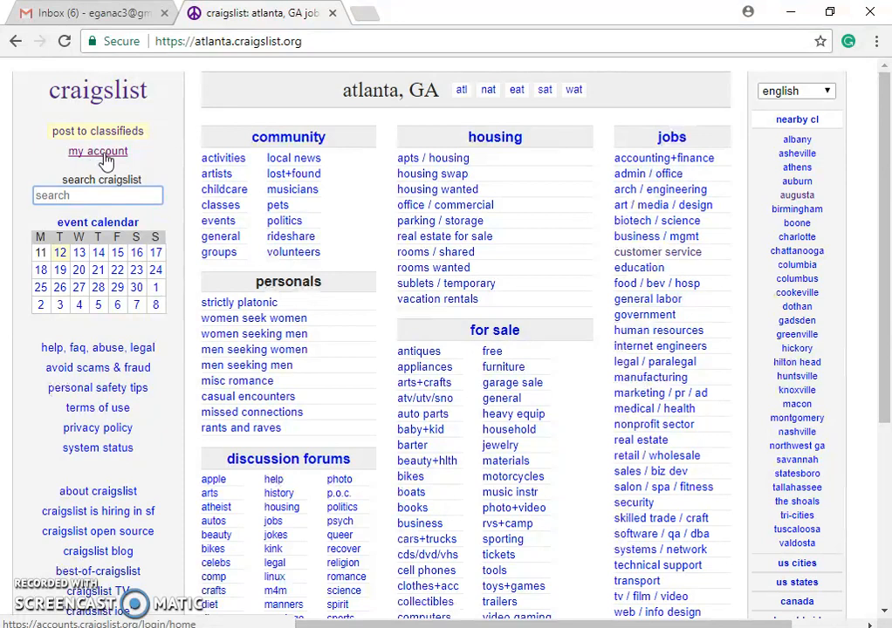
- Create a Craigslist account from 'my account' using the Gmail email address
click(98, 151)
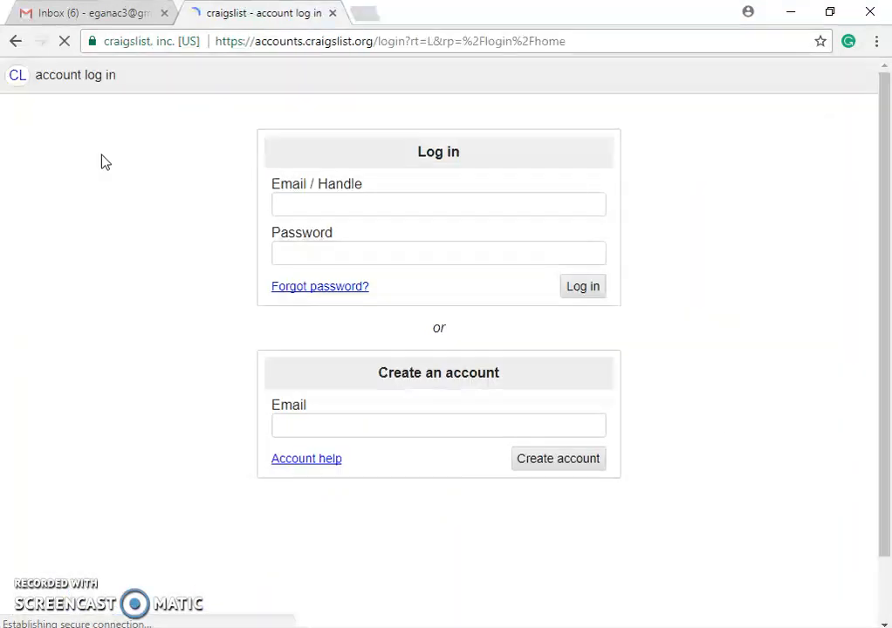
click(437, 204)
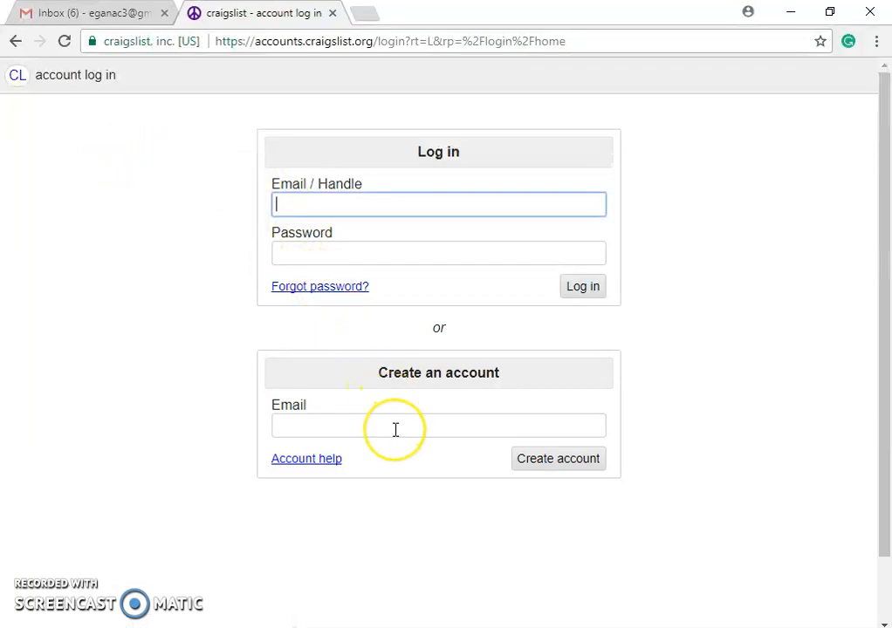
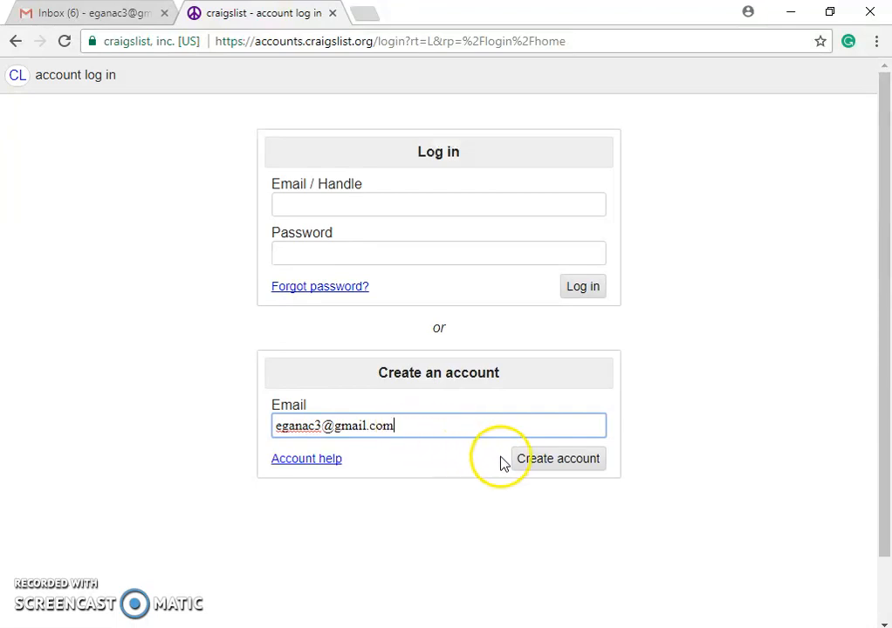
click(558, 459)
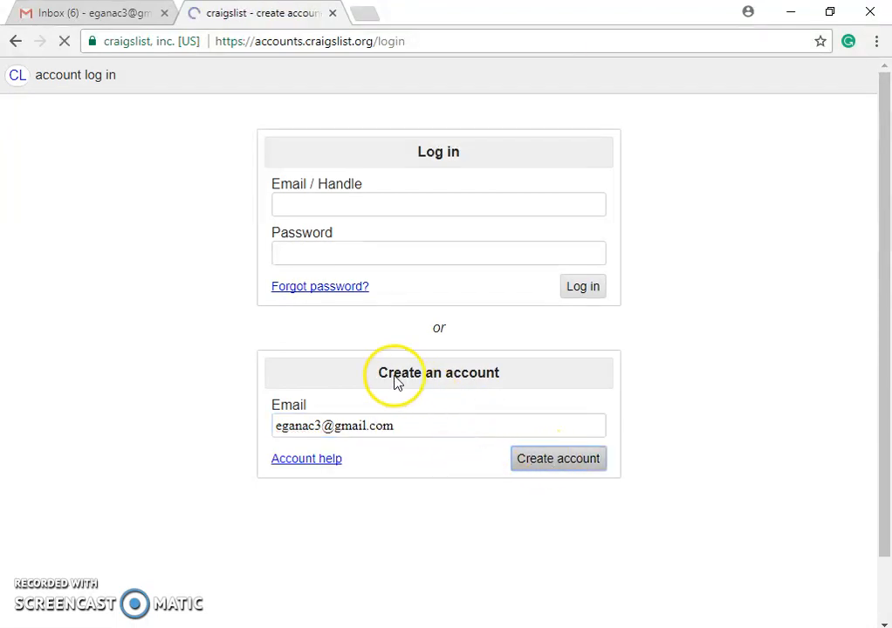
click(557, 459)
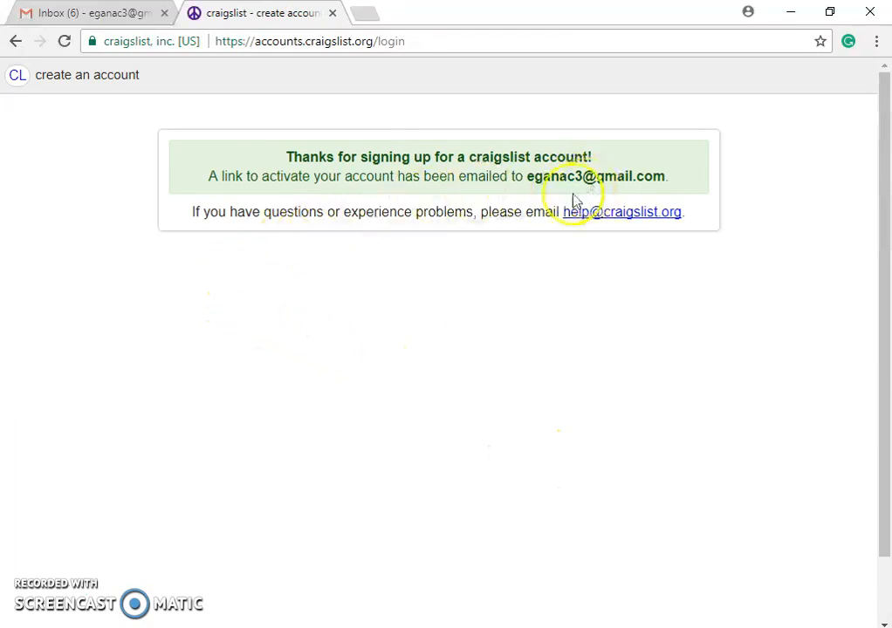
- In Gmail, follow the craigslist accounts.craigslist.org/pass link
click(87, 12)
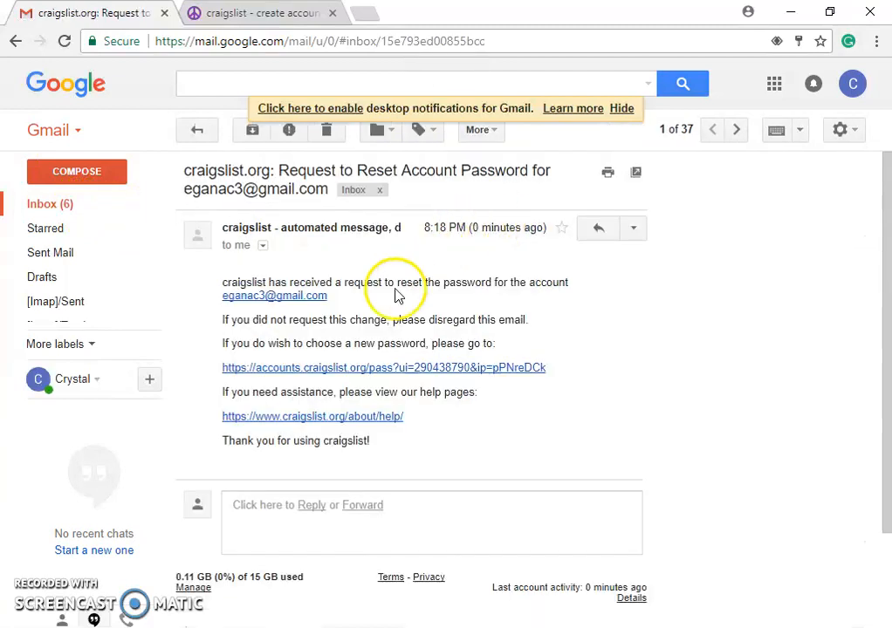
mouse_move(373, 368)
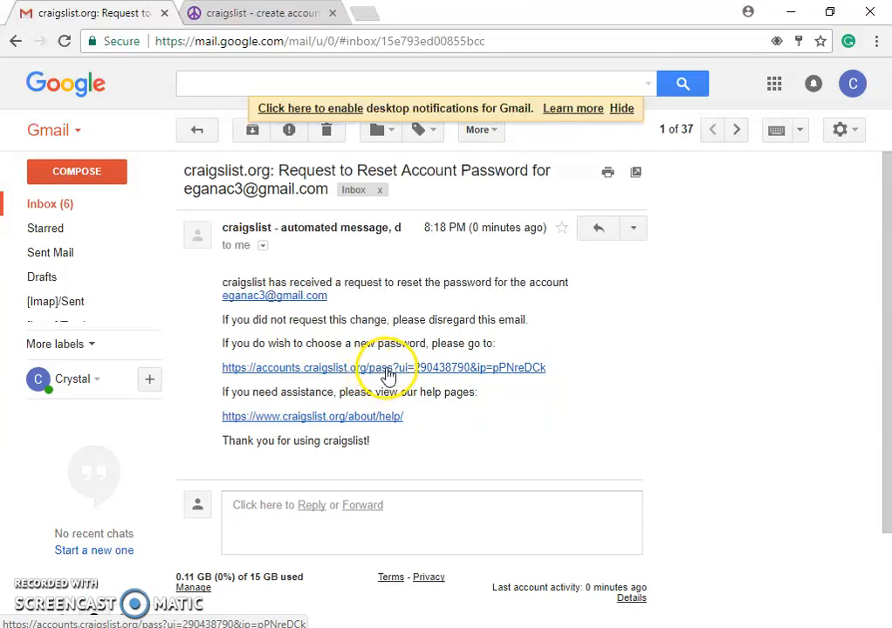
mouse_move(316, 379)
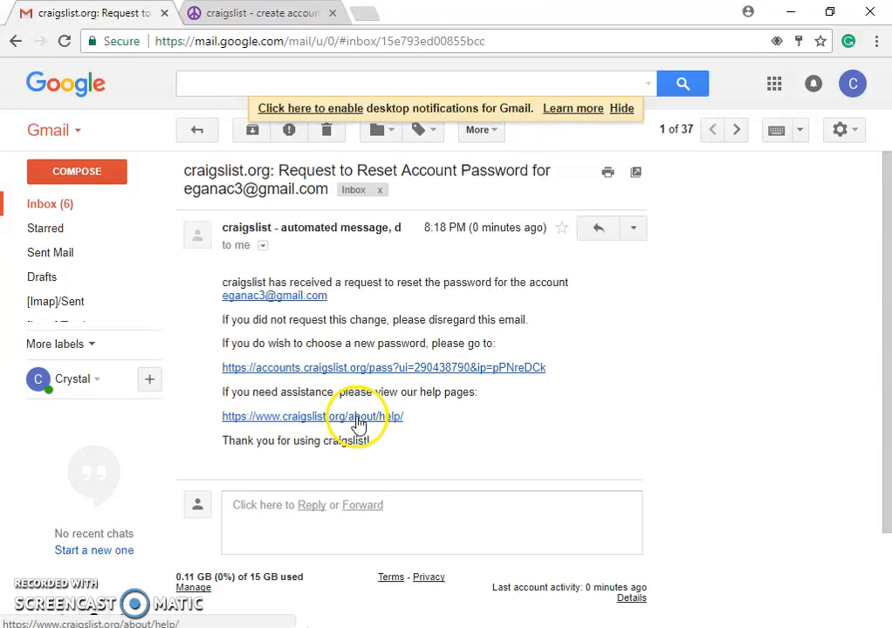
mouse_move(349, 306)
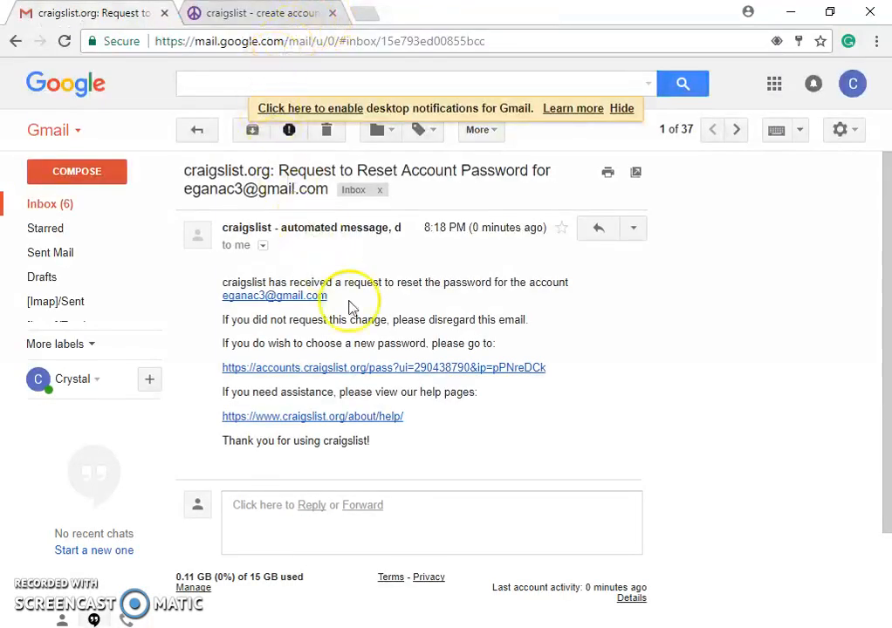
click(384, 367)
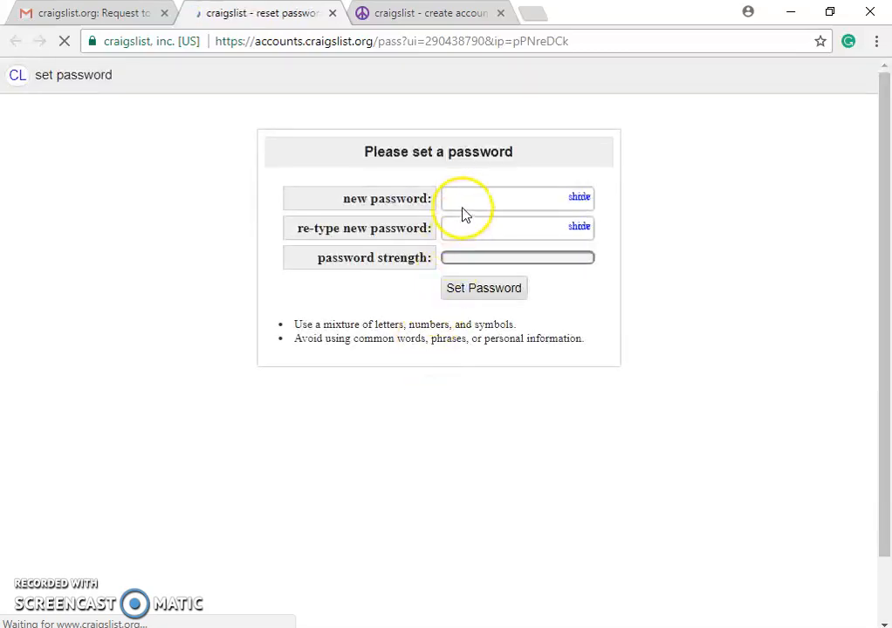
- Type a first attempt in the 'new password' field
click(516, 198)
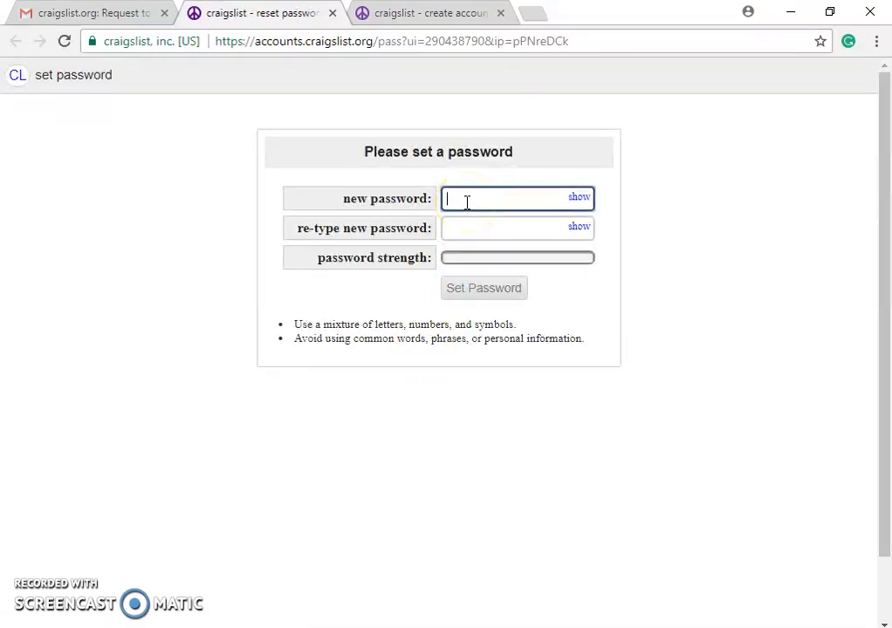
click(516, 198)
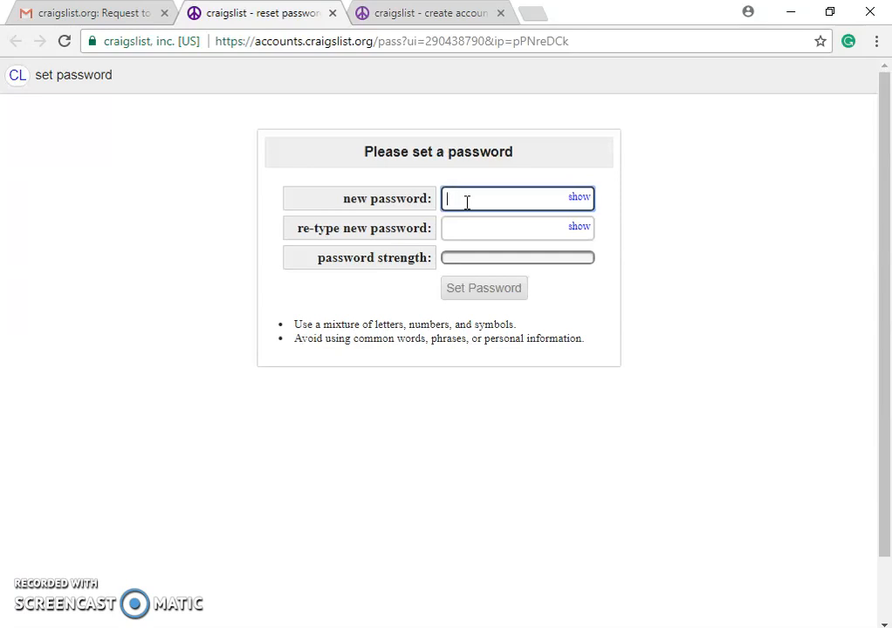
text(x)
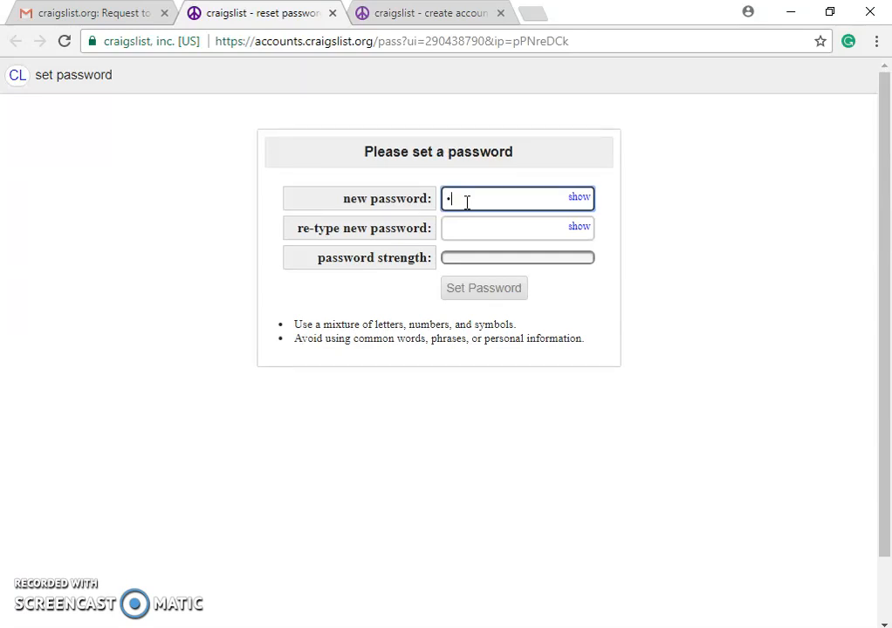
text(password)
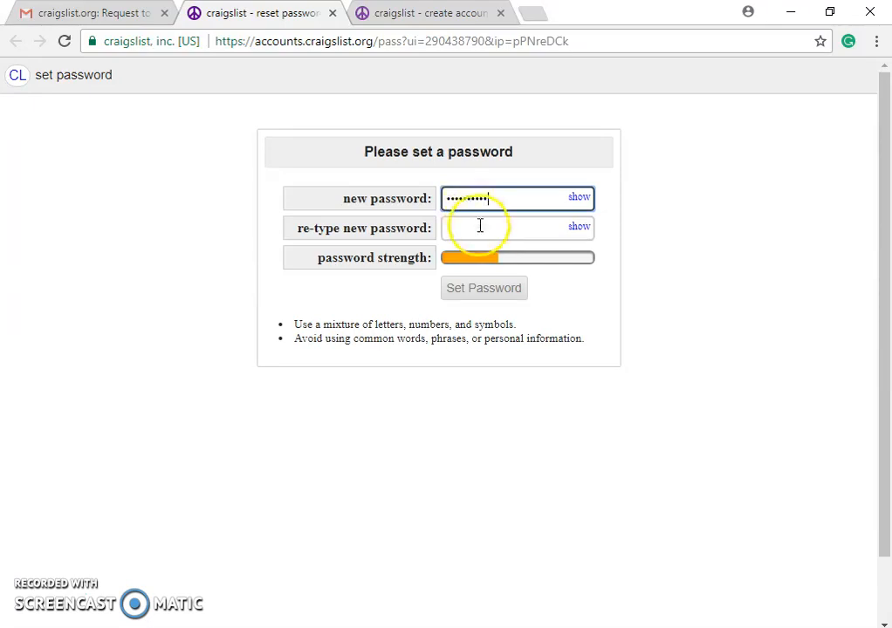
click(515, 228)
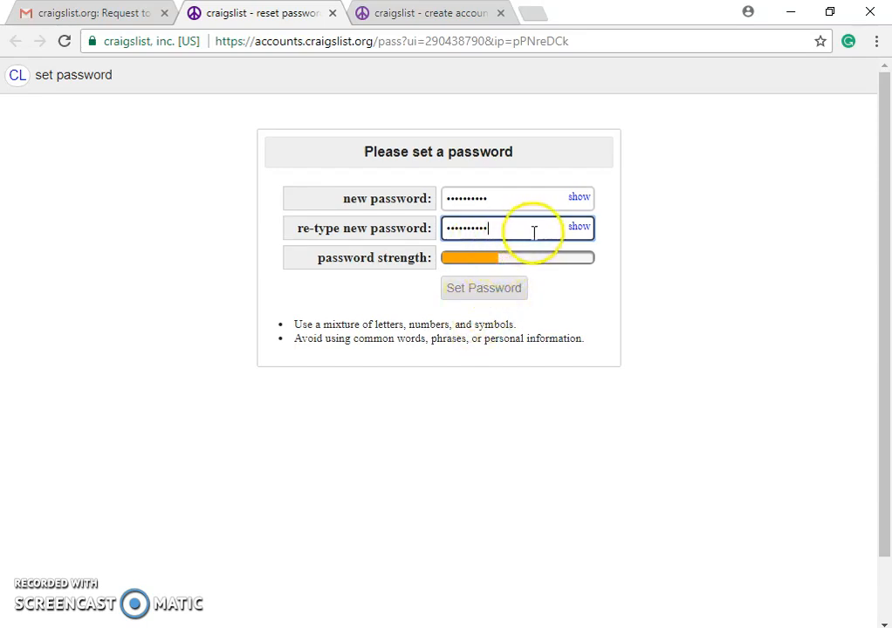
mouse_move(520, 216)
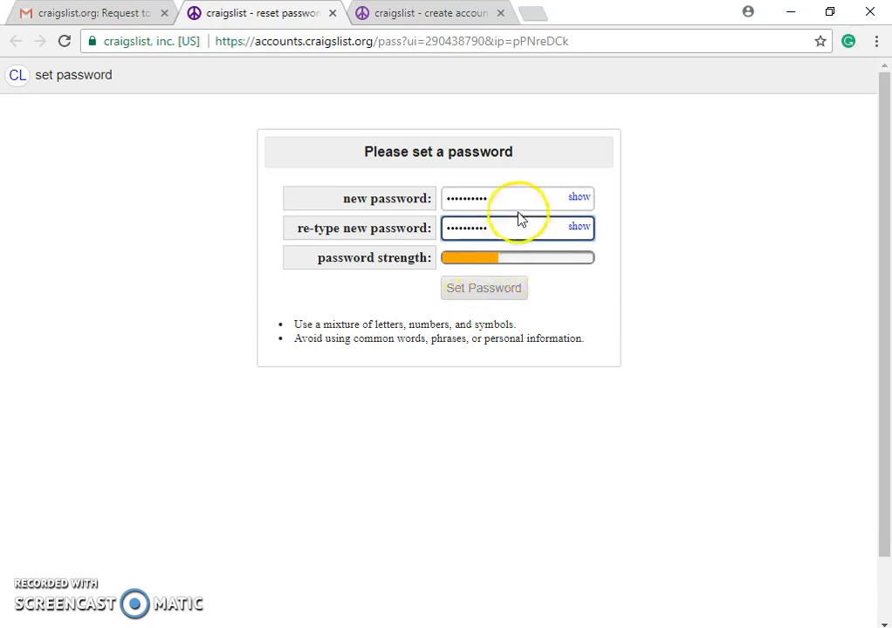
- Retype the password in the 're-type new password' confirmation field
click(515, 198)
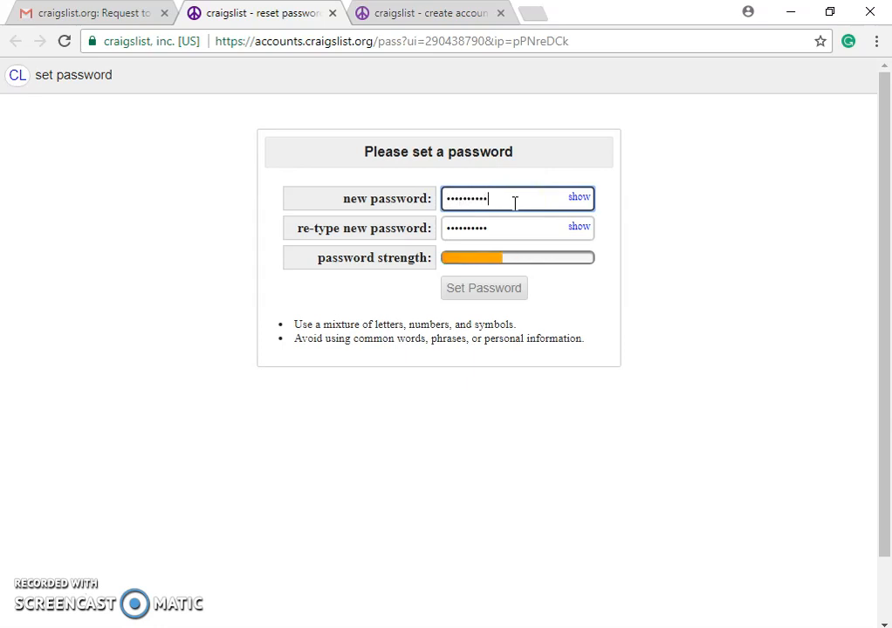
mouse_move(526, 235)
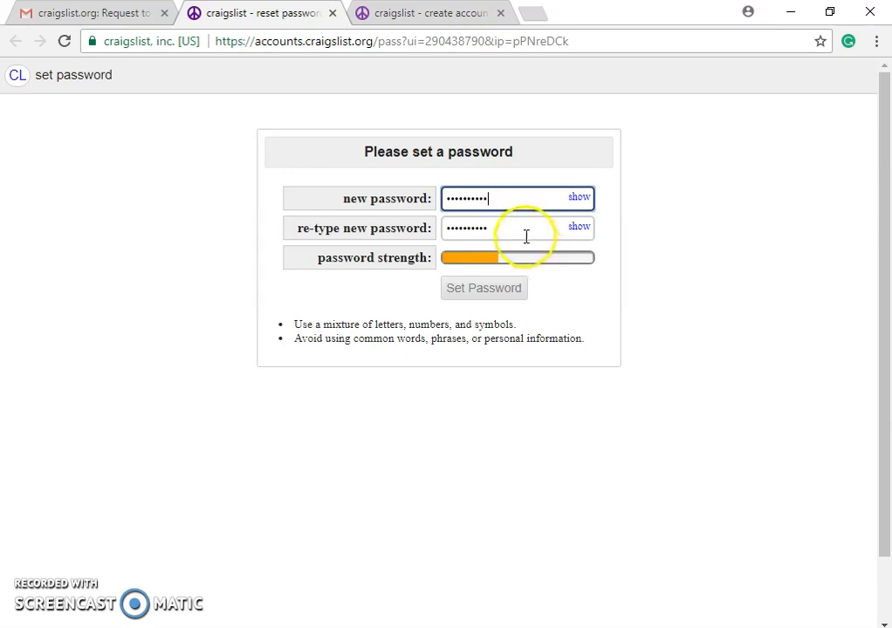
click(517, 227)
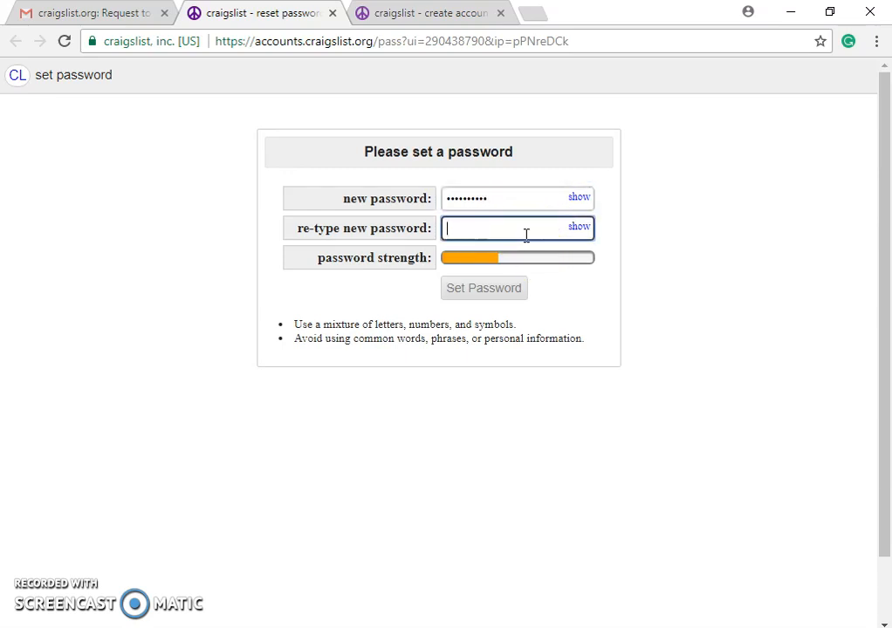
text(••)
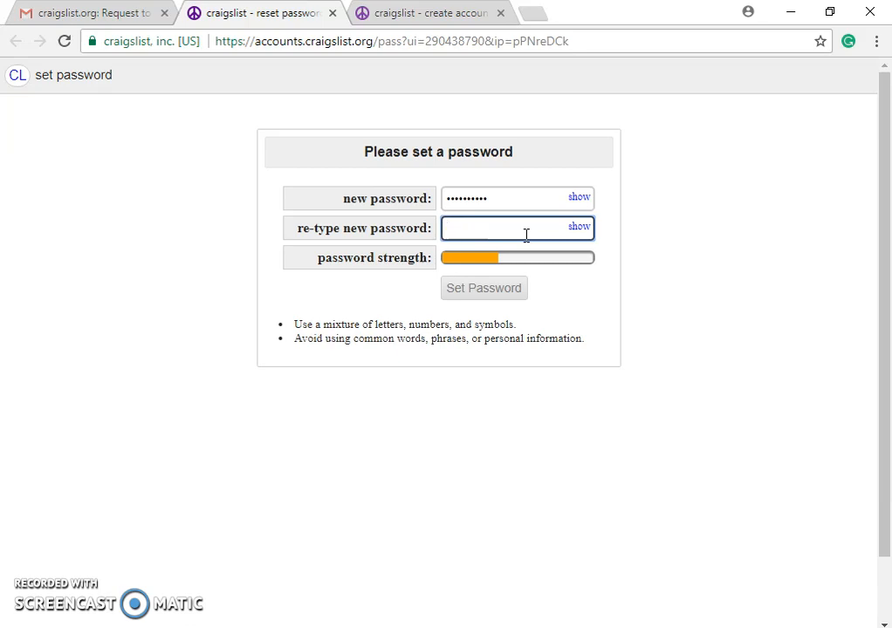
text(•••••)
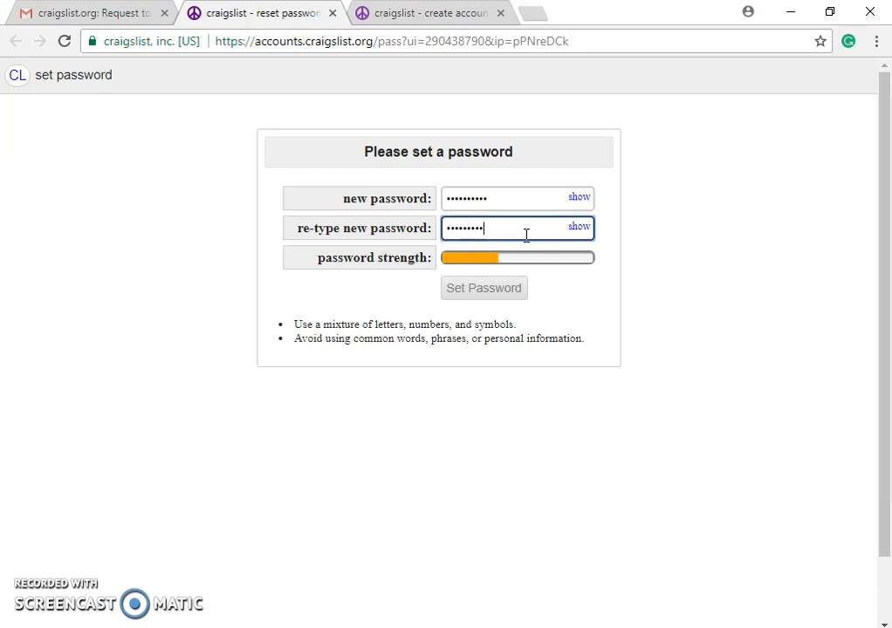
mouse_move(484, 288)
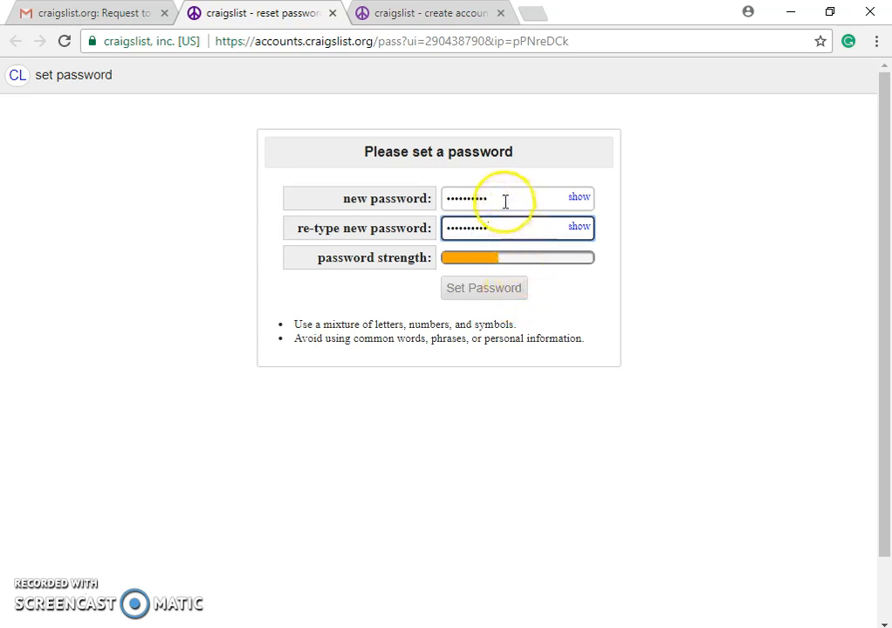
- Clear the 'new password' and 're-type new password' fields, leaving both empty
click(516, 198)
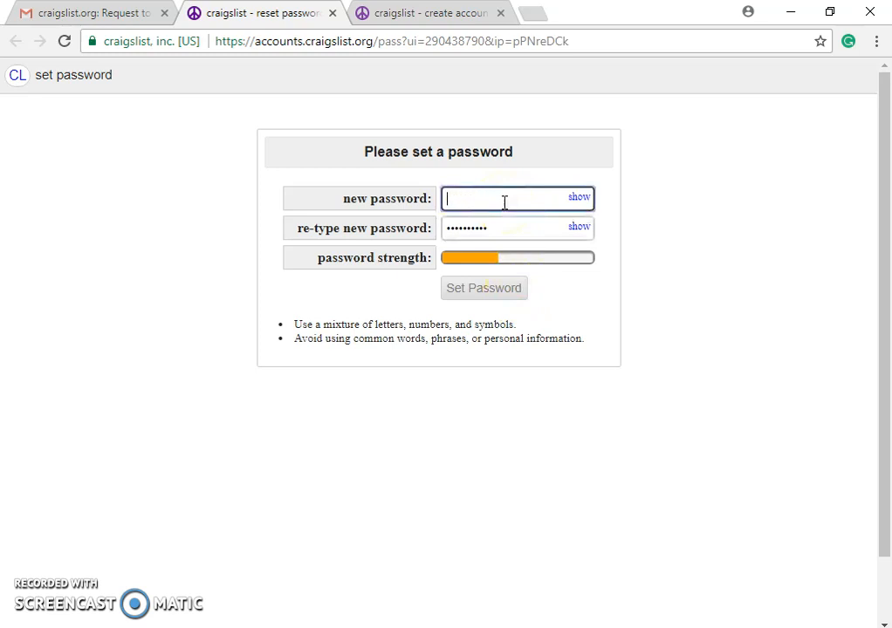
click(515, 227)
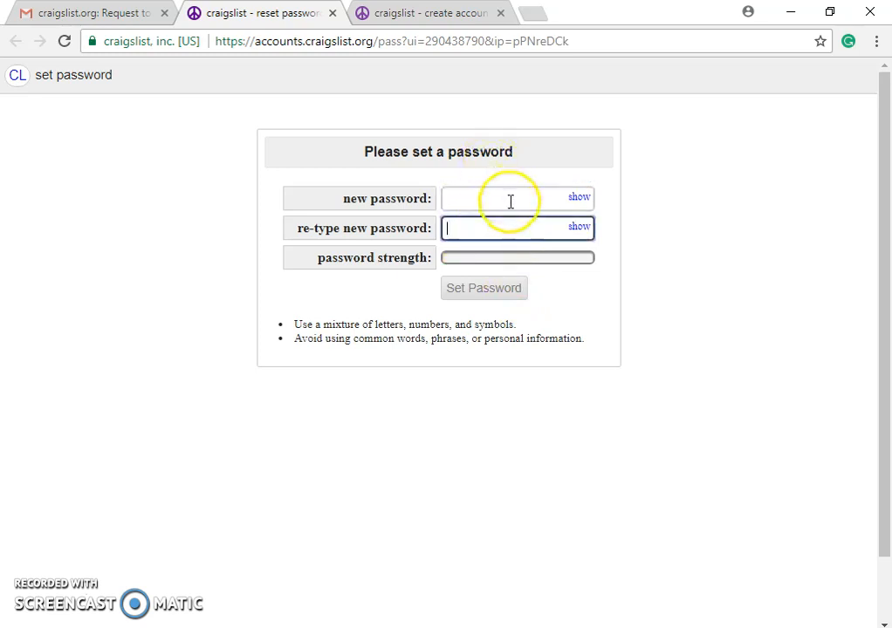
click(510, 198)
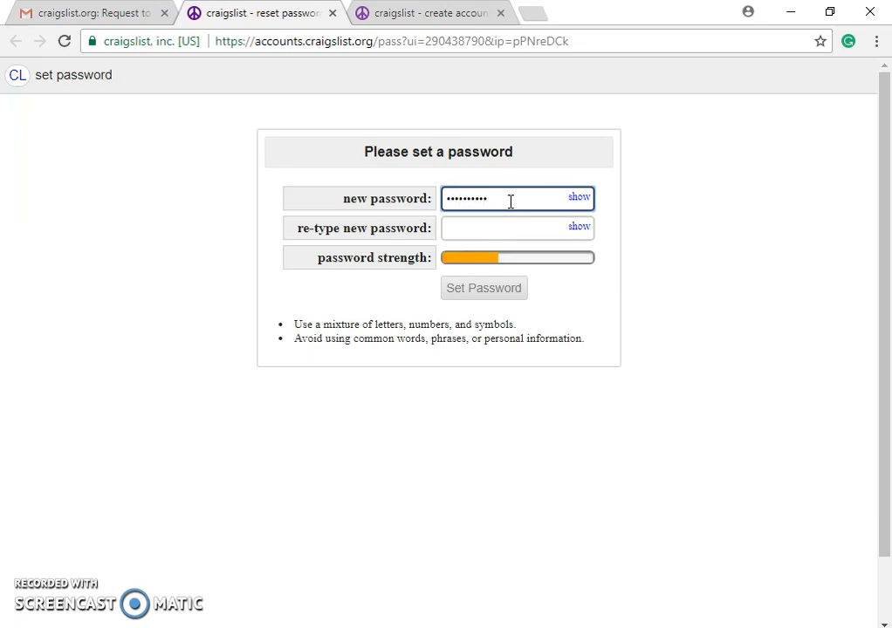
click(515, 228)
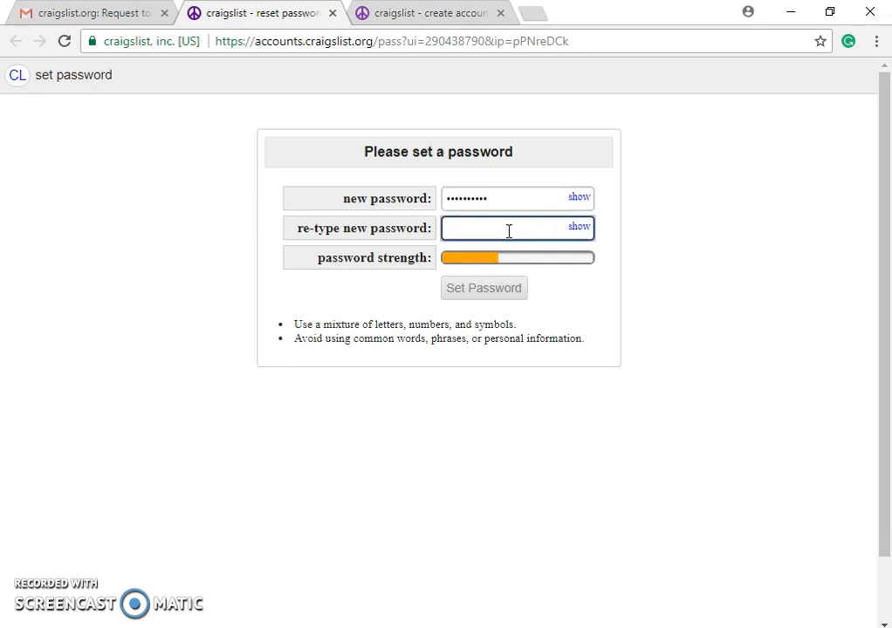
text(•••)
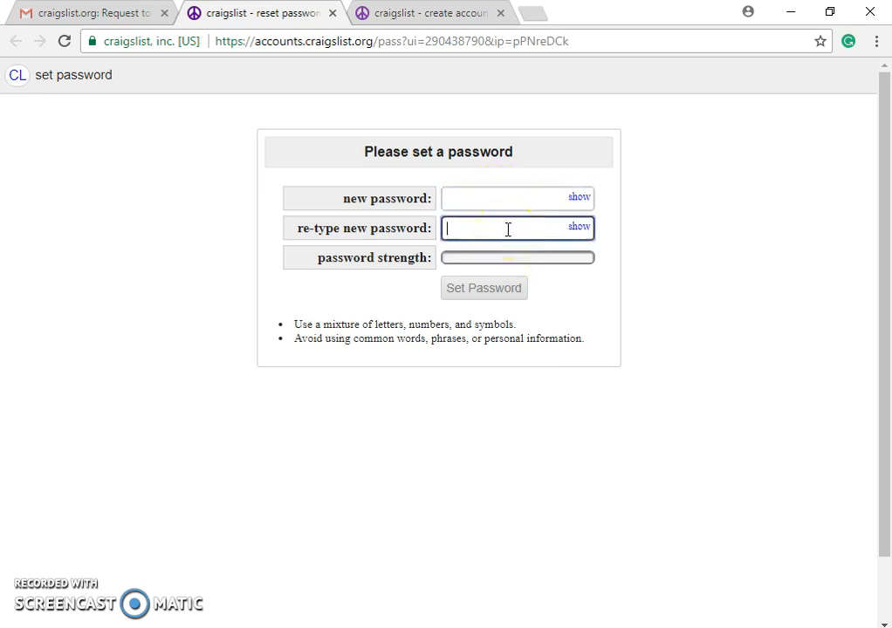
- Enter a matching password and confirmation, then submit with Set Password
click(517, 198)
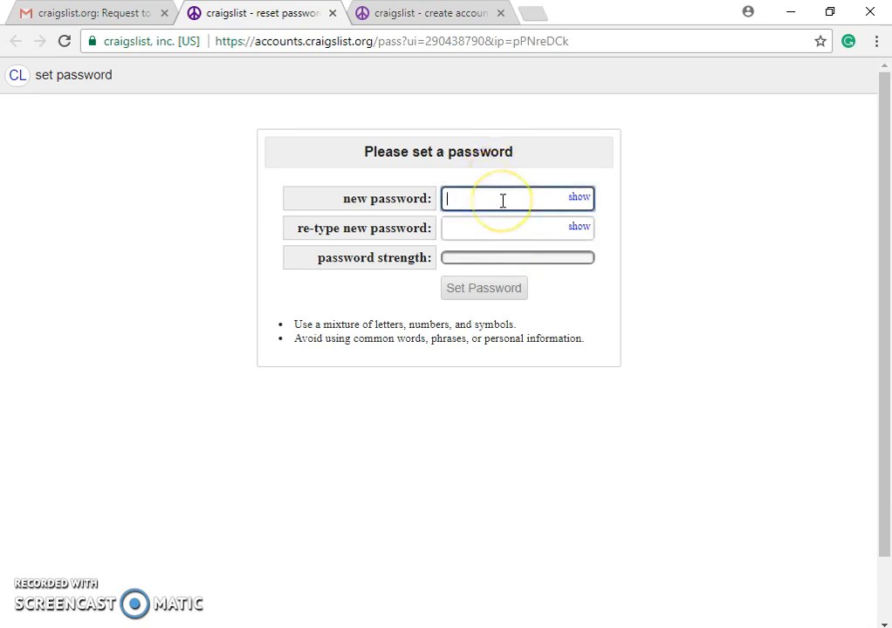
text(password)
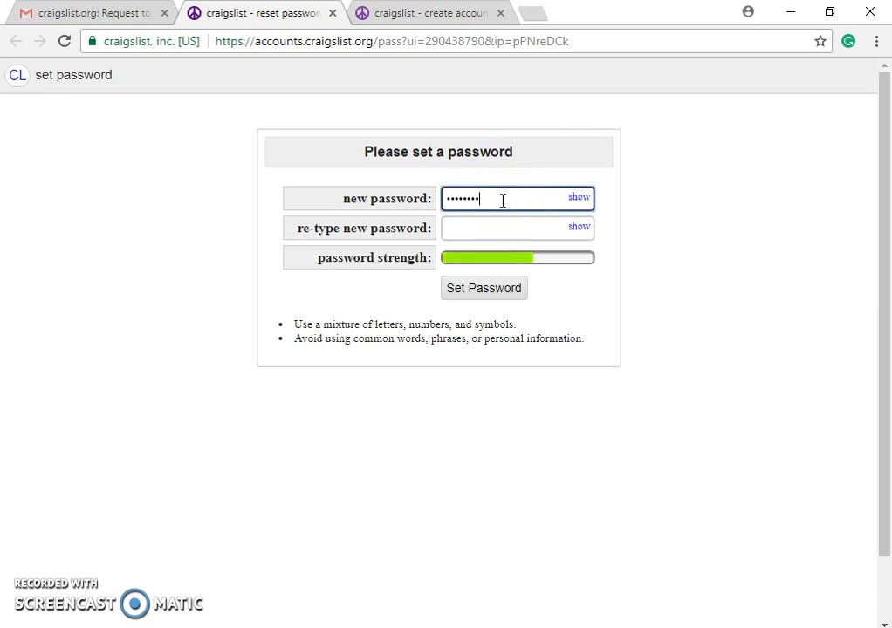
click(516, 228)
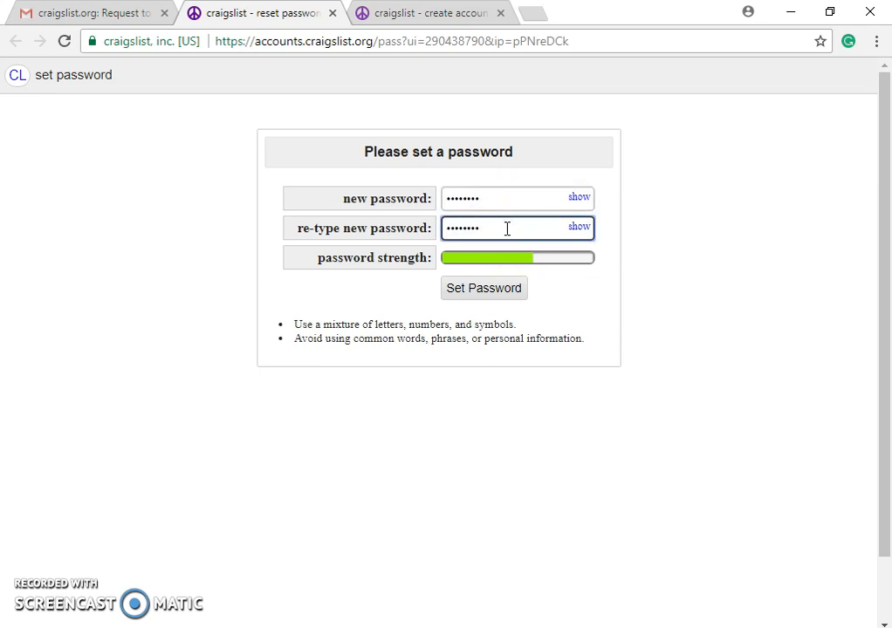
click(484, 288)
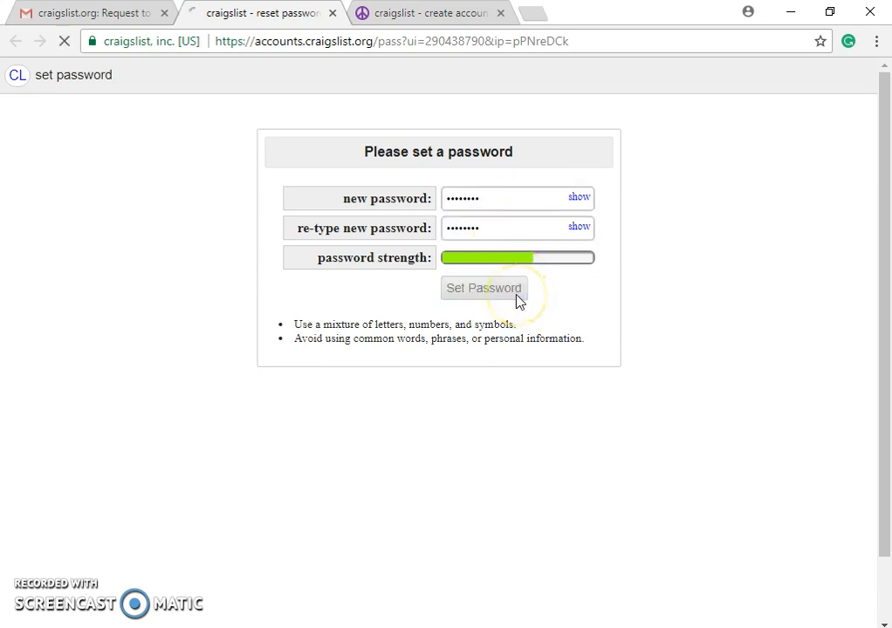
click(483, 288)
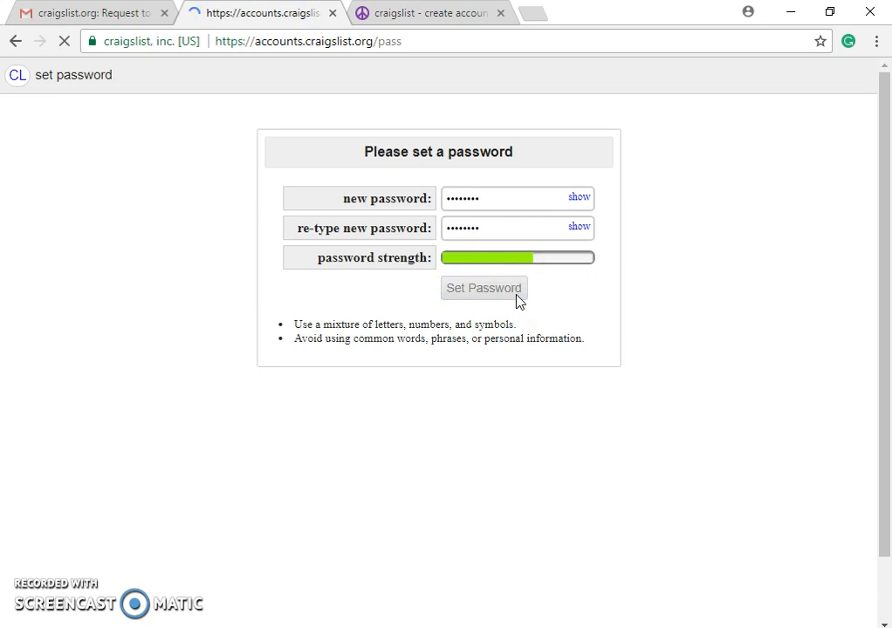
- Confirm Set Password to reach the account home showing no postings
click(484, 288)
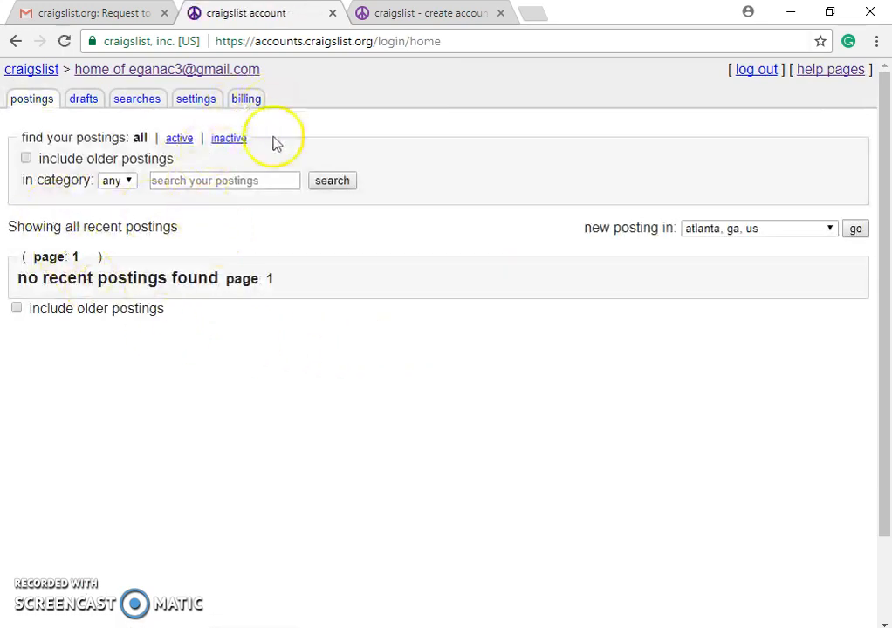
mouse_move(419, 175)
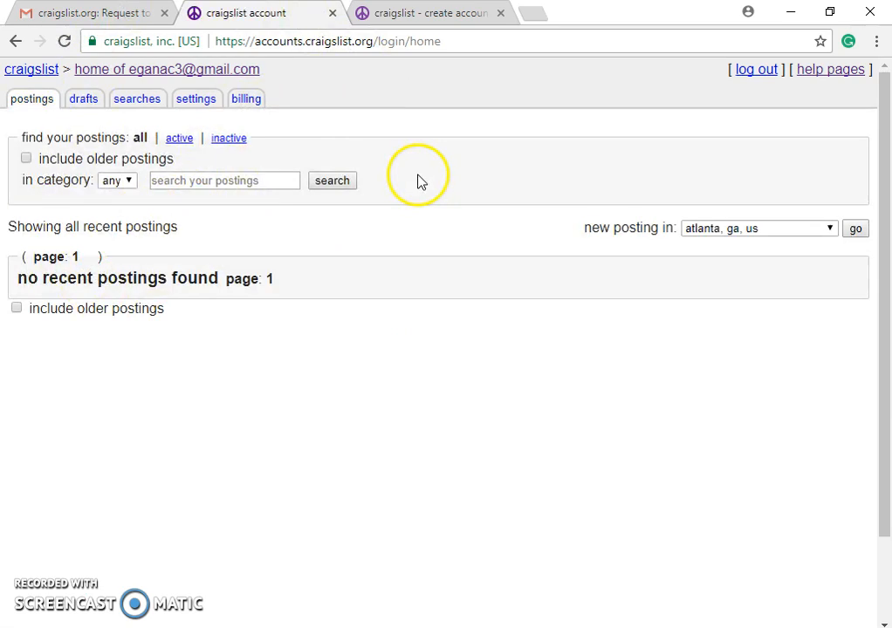
mouse_move(446, 206)
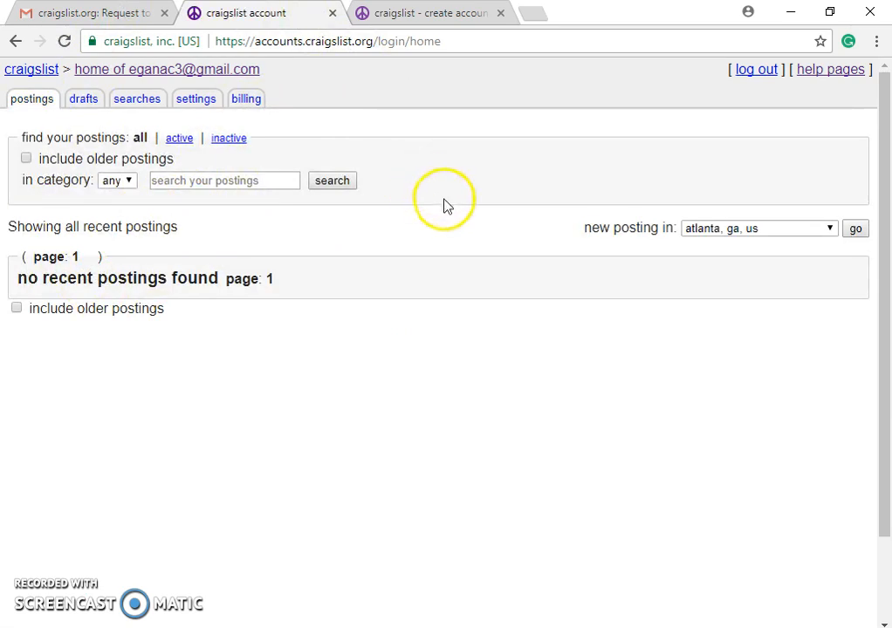
mouse_move(464, 218)
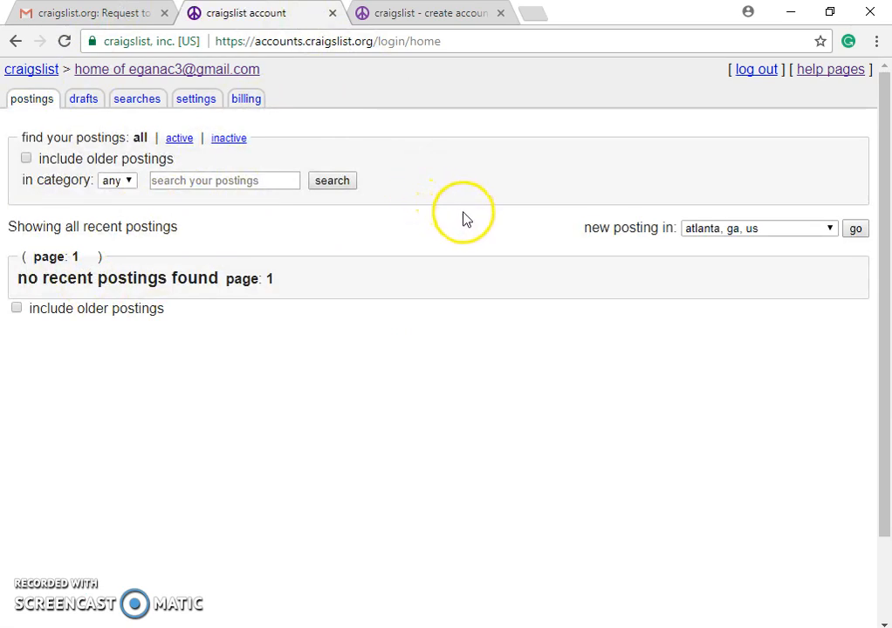
mouse_move(491, 172)
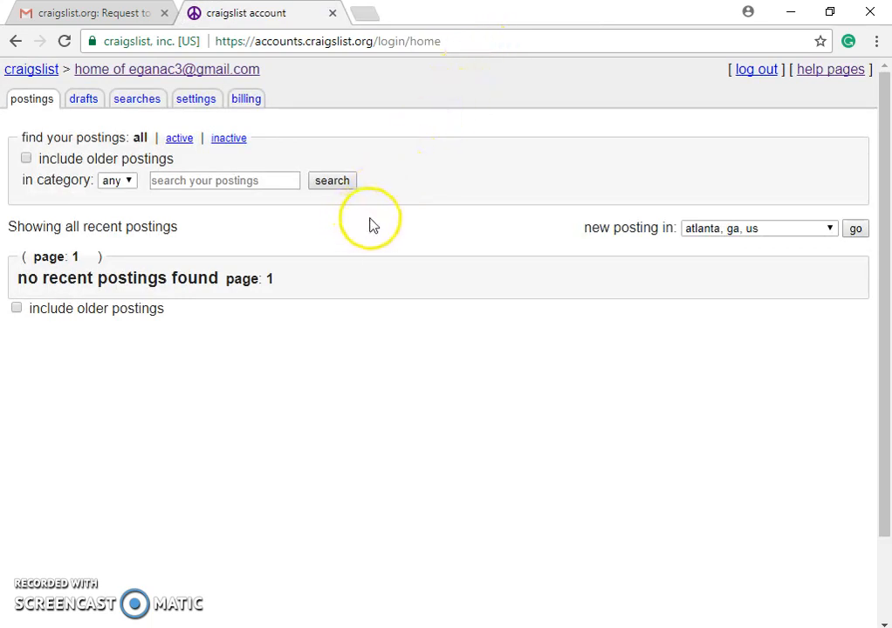
mouse_move(390, 235)
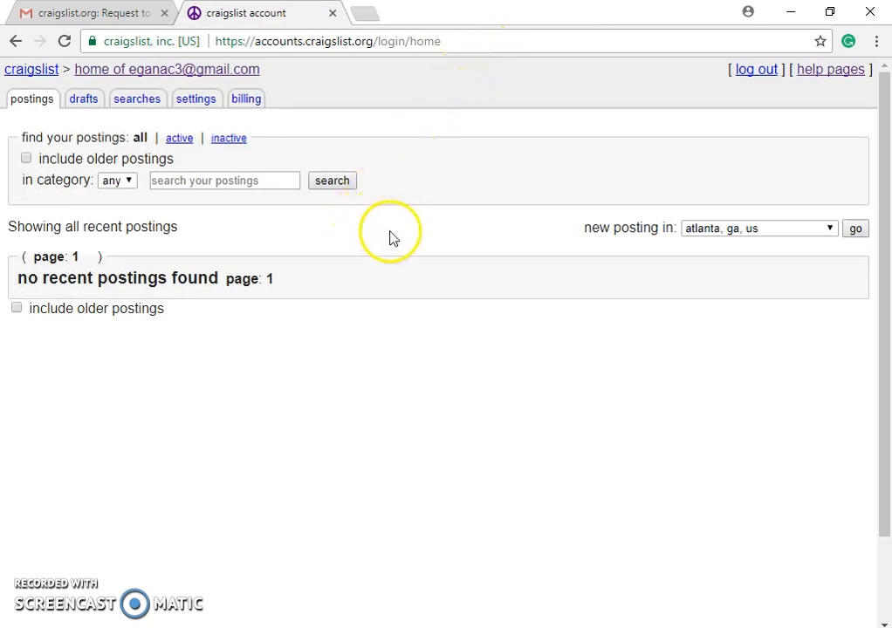
mouse_move(142, 608)
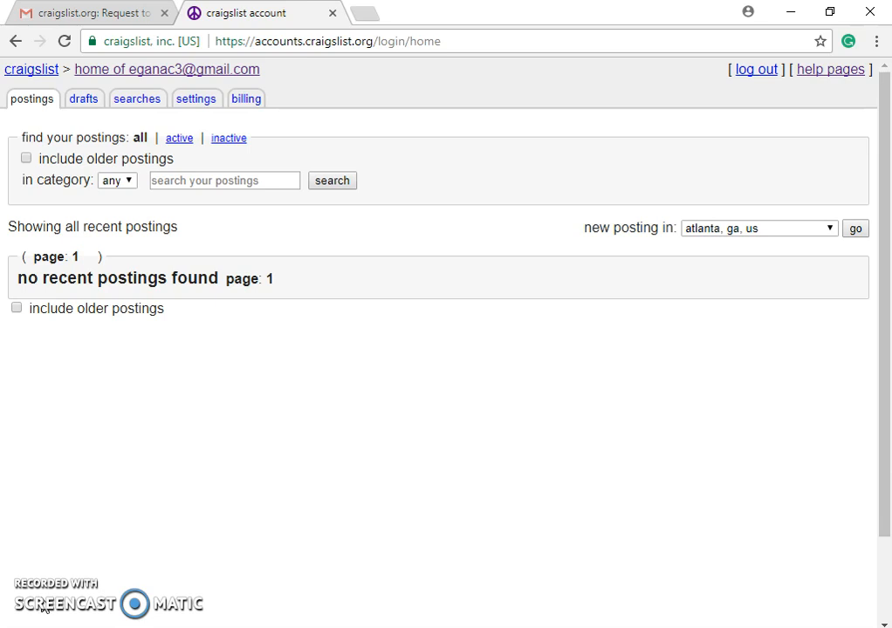
mouse_move(43, 597)
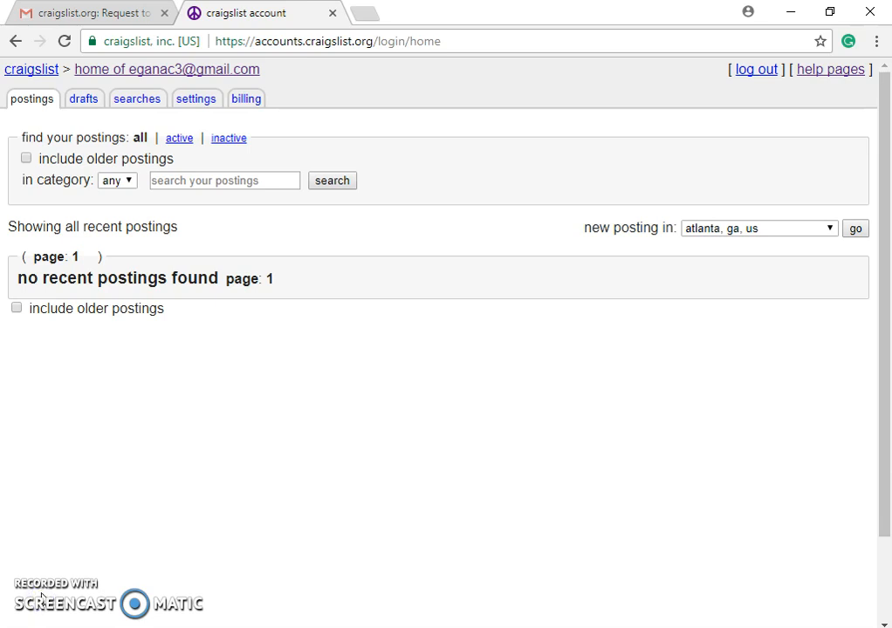